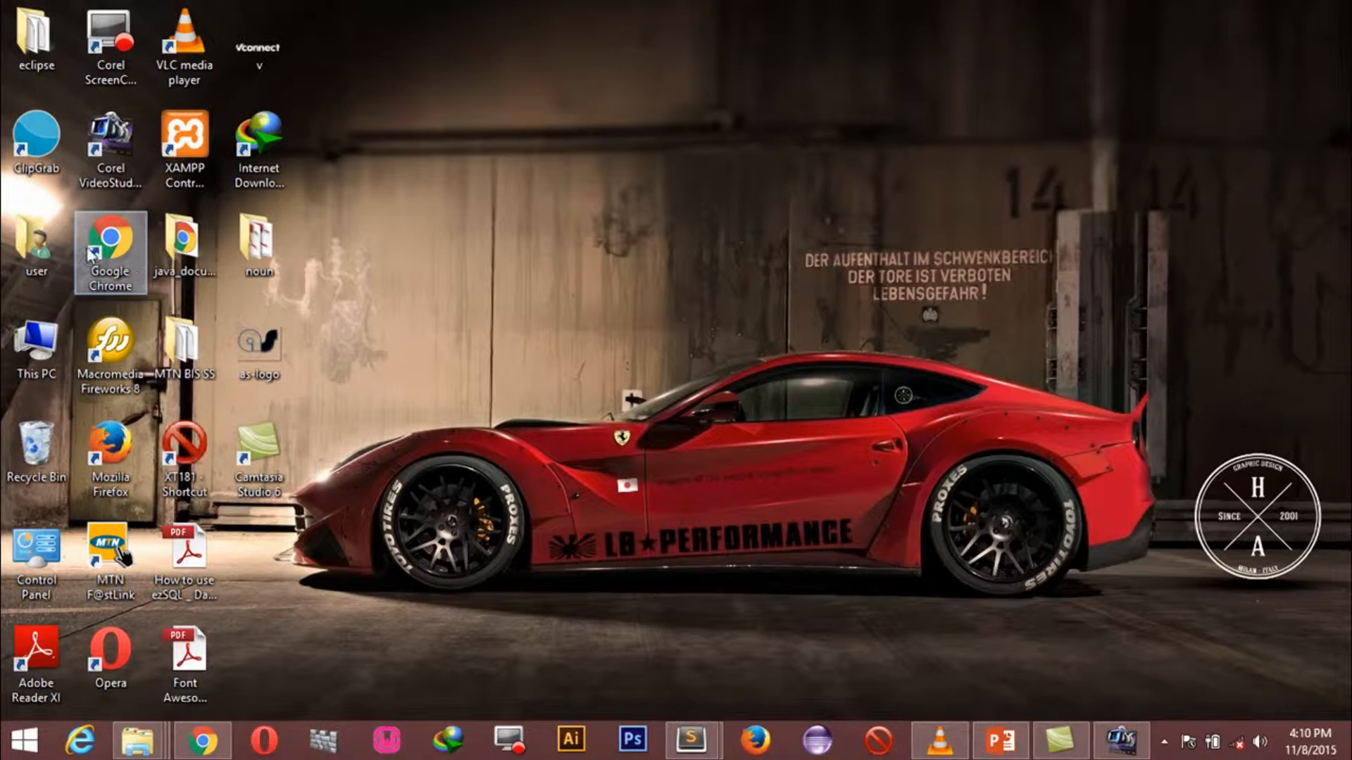
pyautogui.doubleClick(35, 250)
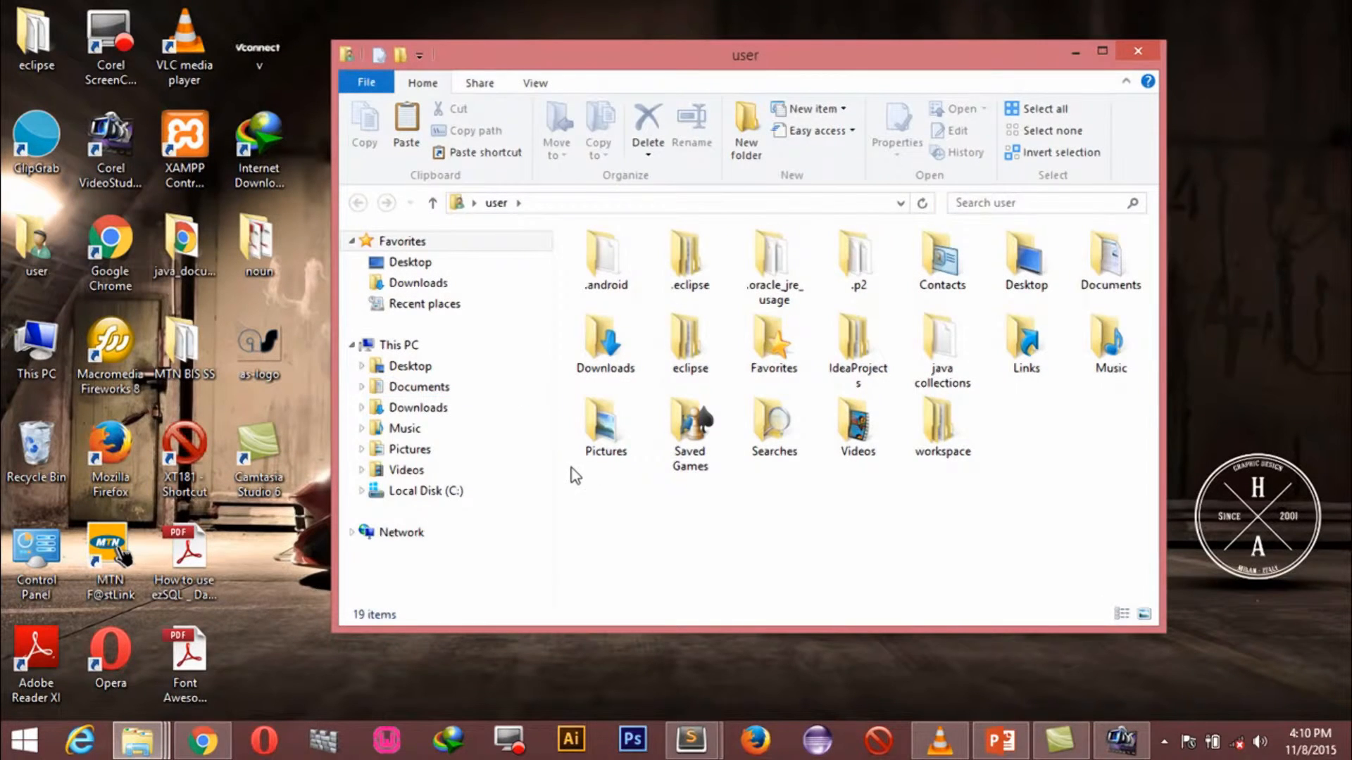
pyautogui.click(425, 490)
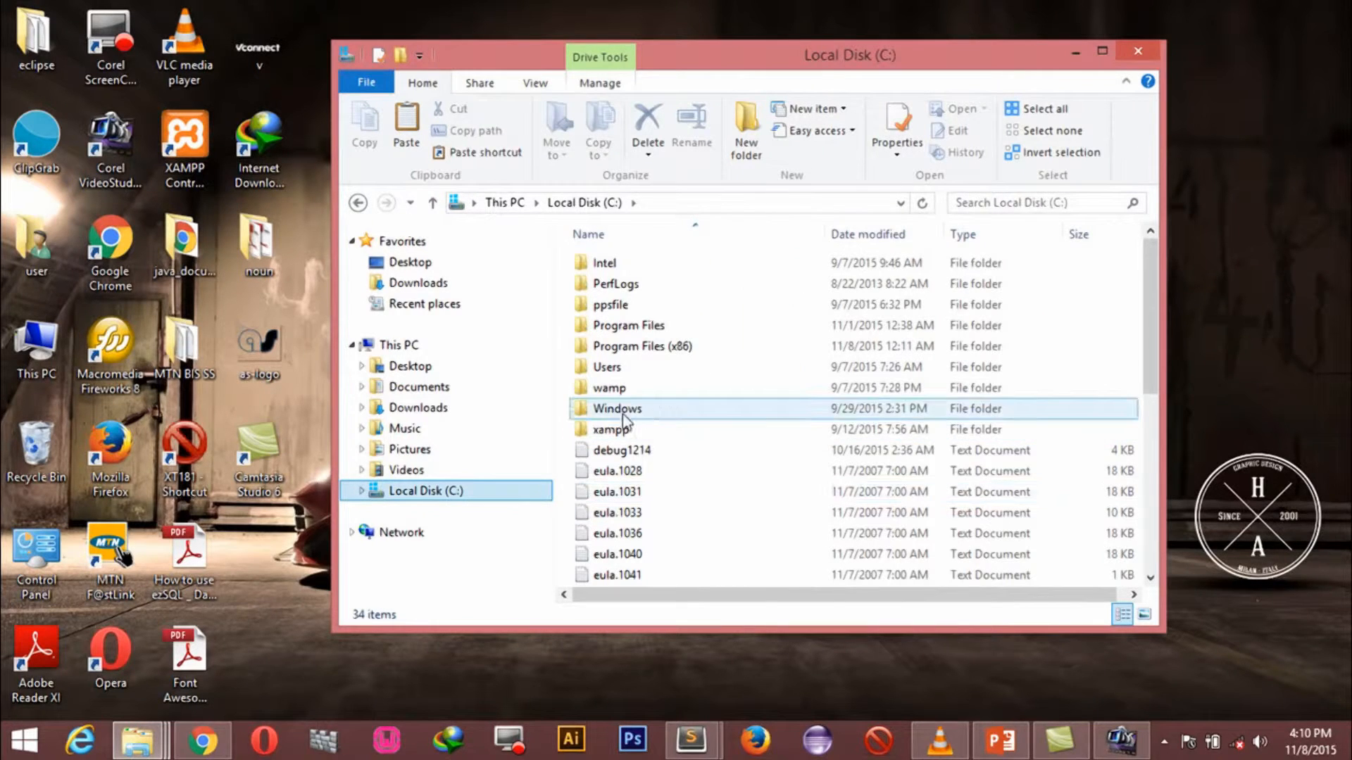
pyautogui.doubleClick(608, 387)
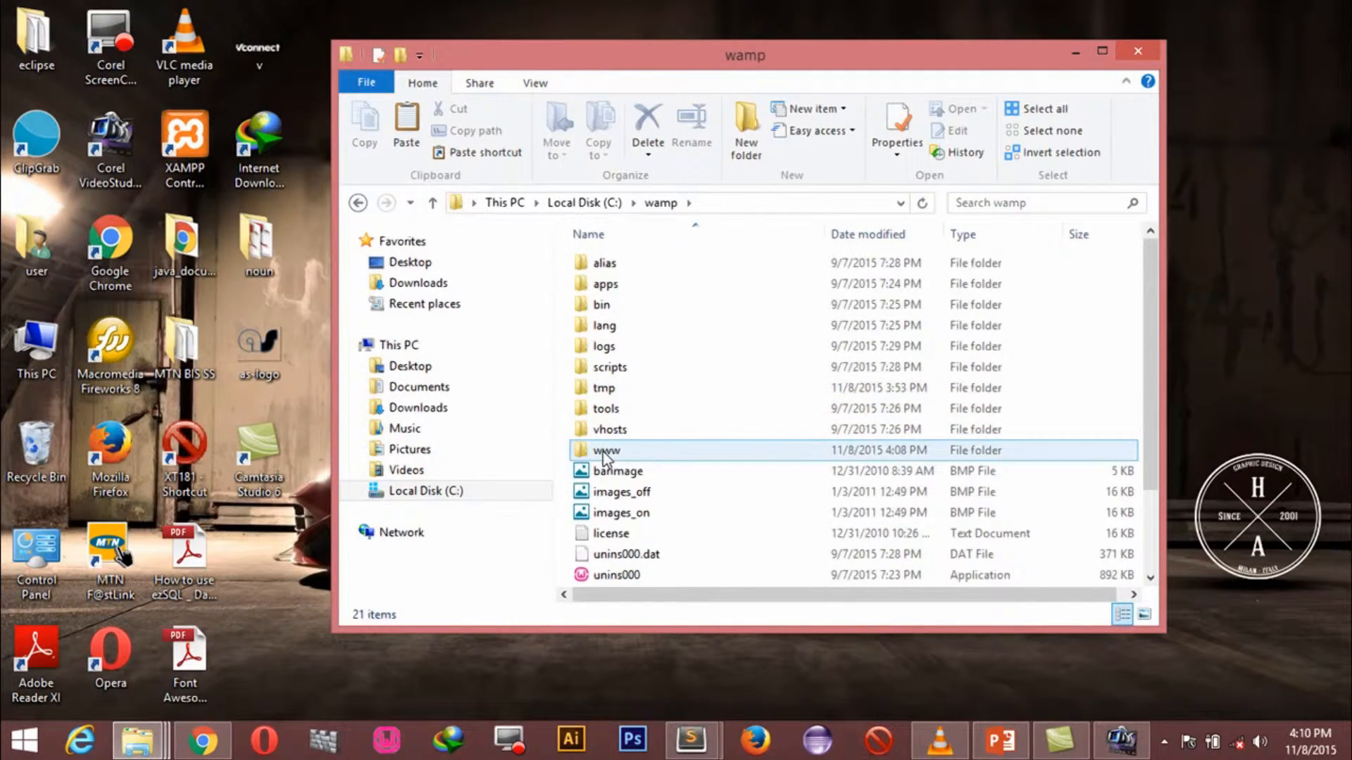
pyautogui.doubleClick(607, 450)
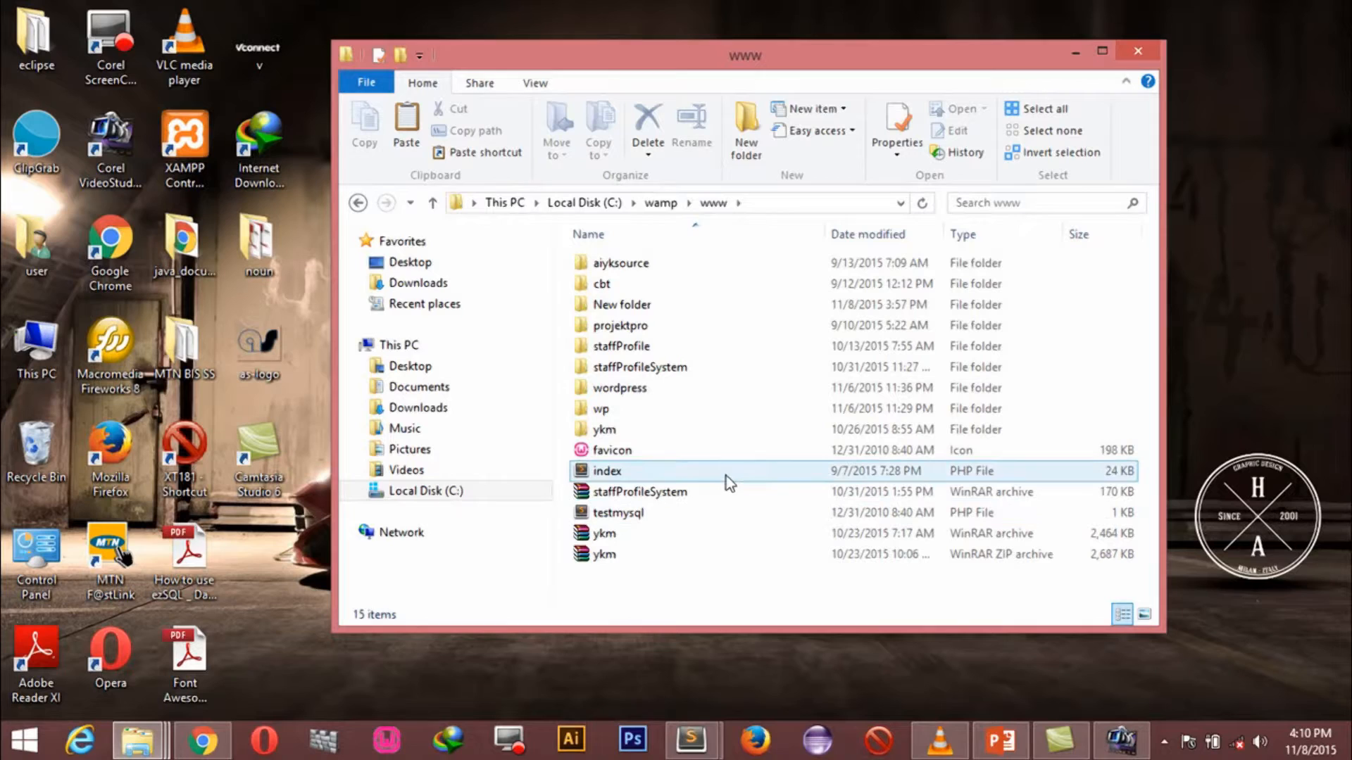
pyautogui.click(759, 215)
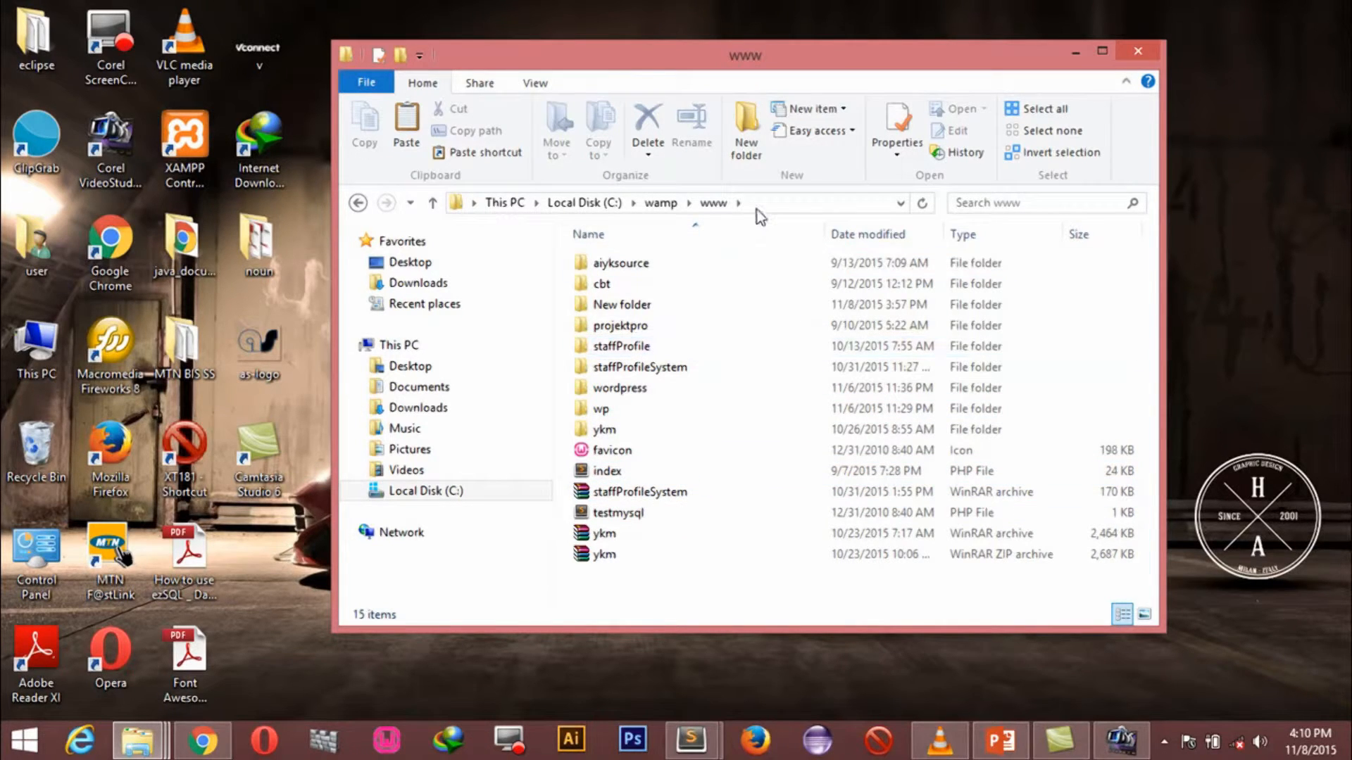
pyautogui.moveTo(719, 226)
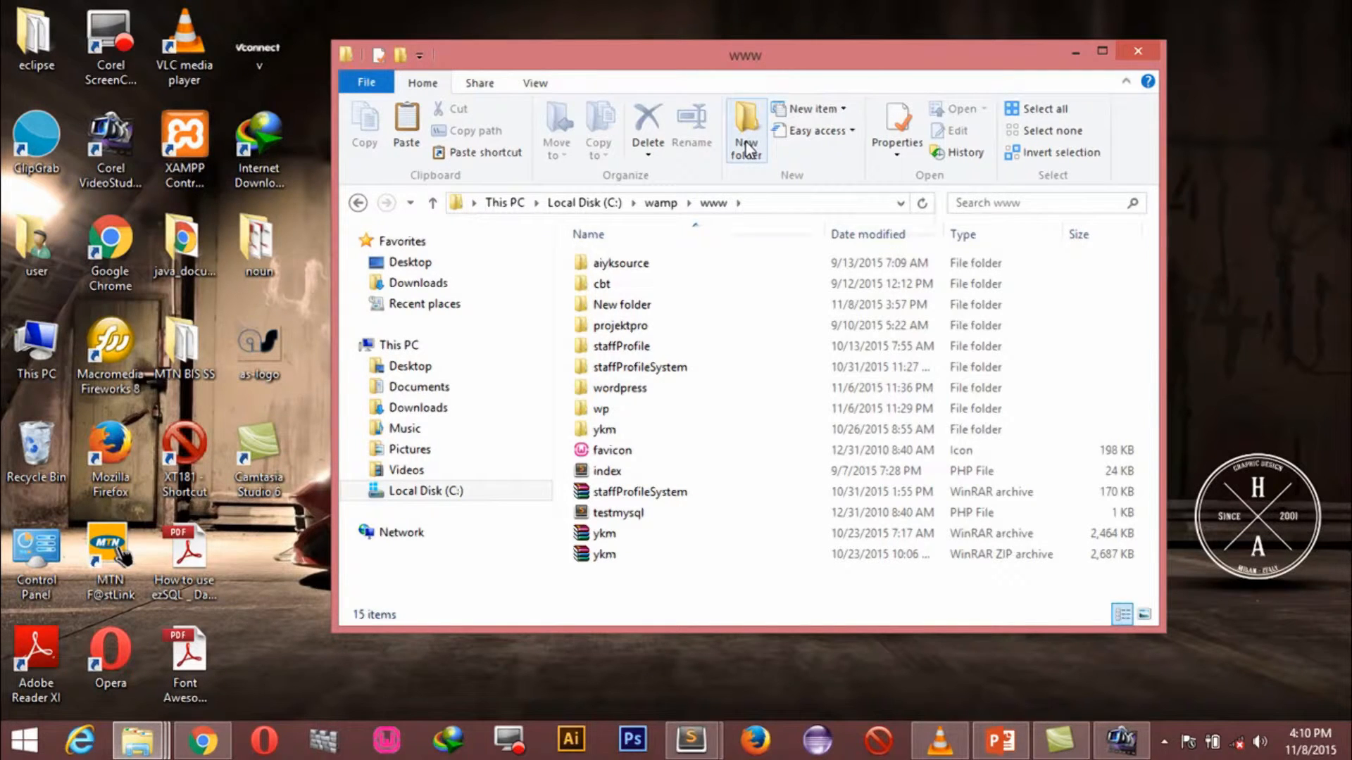
pyautogui.moveTo(745, 130)
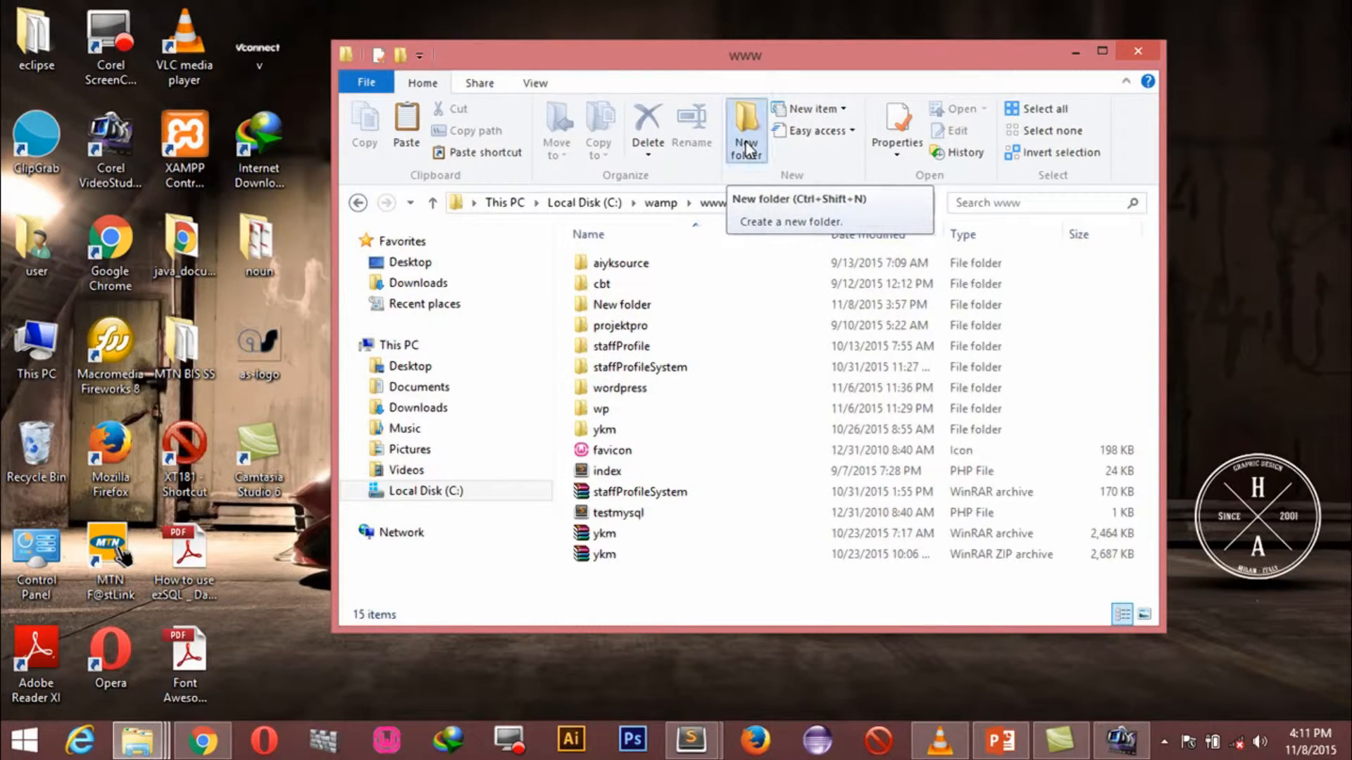
# Create a folder named 'diagnosis' in www and open it
pyautogui.click(746, 129)
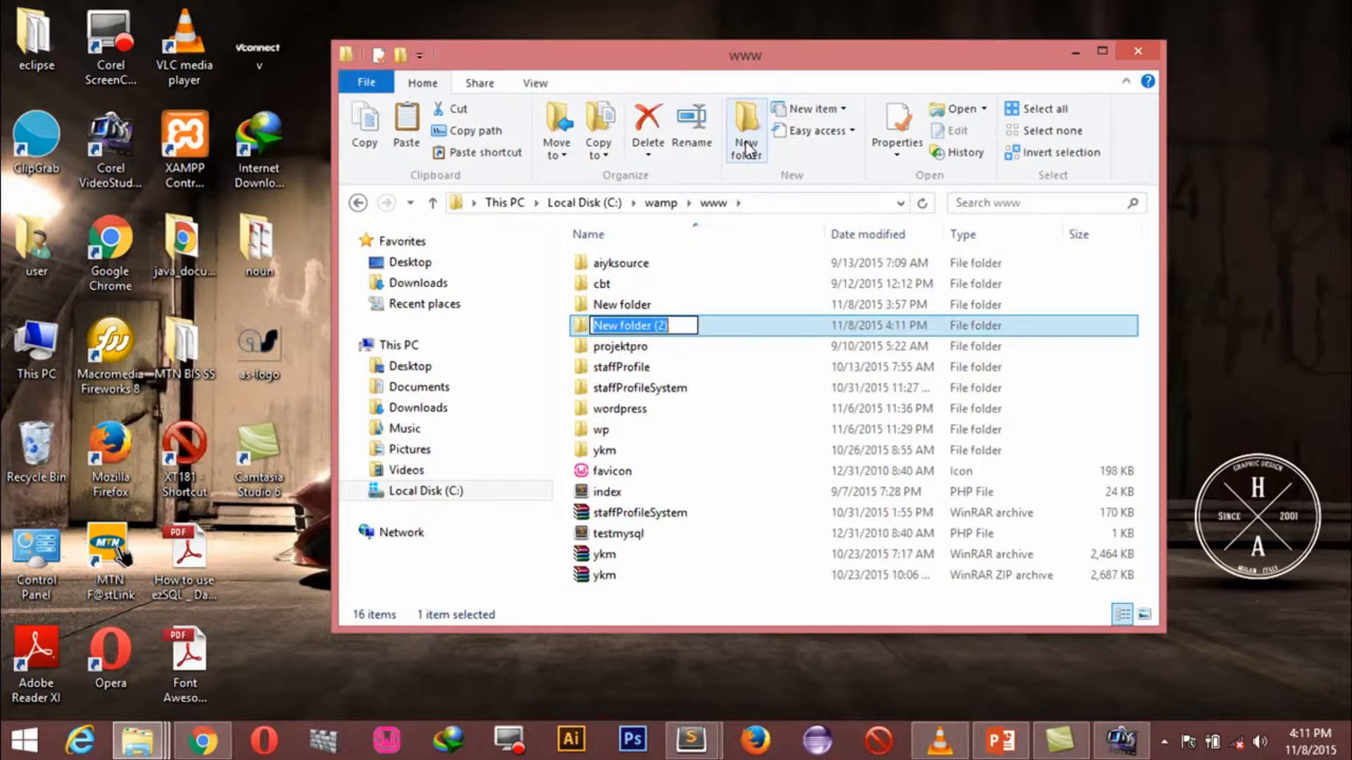
pyautogui.write('diagnos')
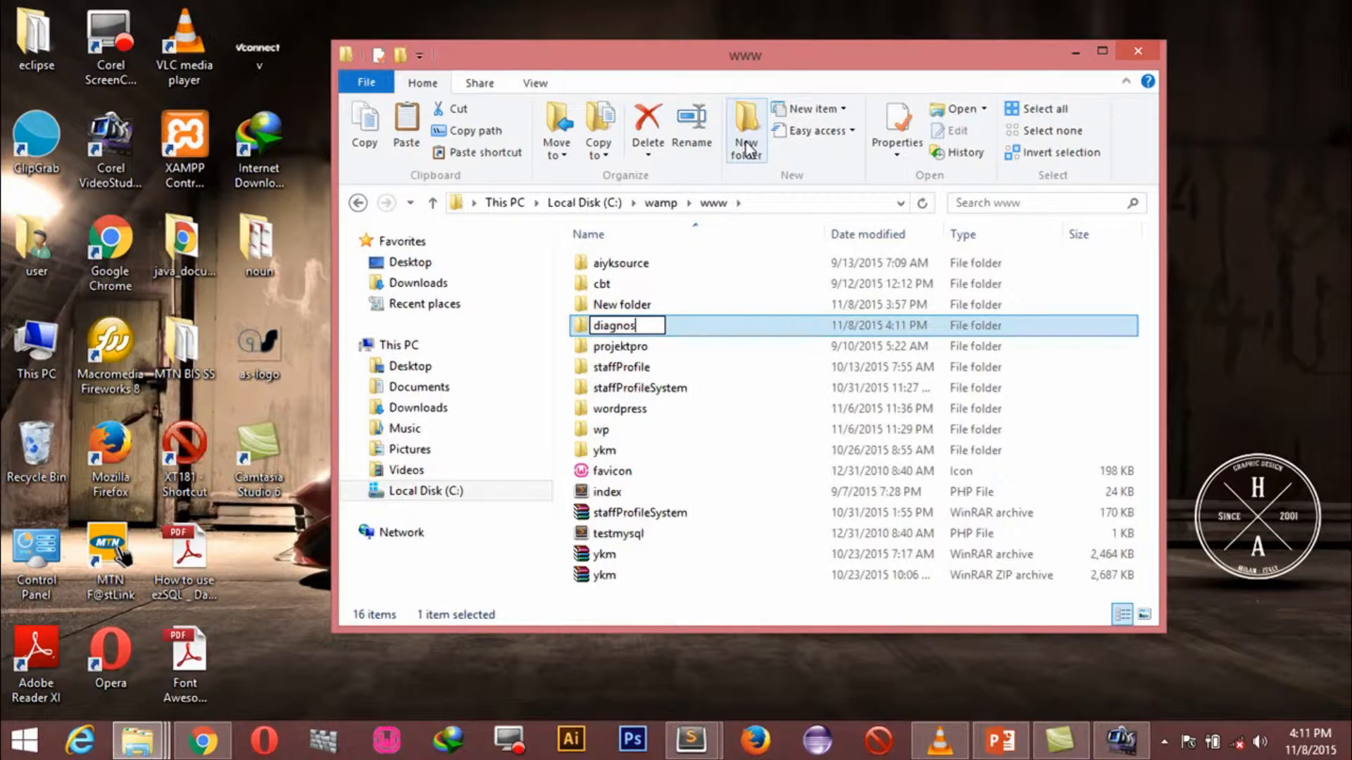
pyautogui.write('is')
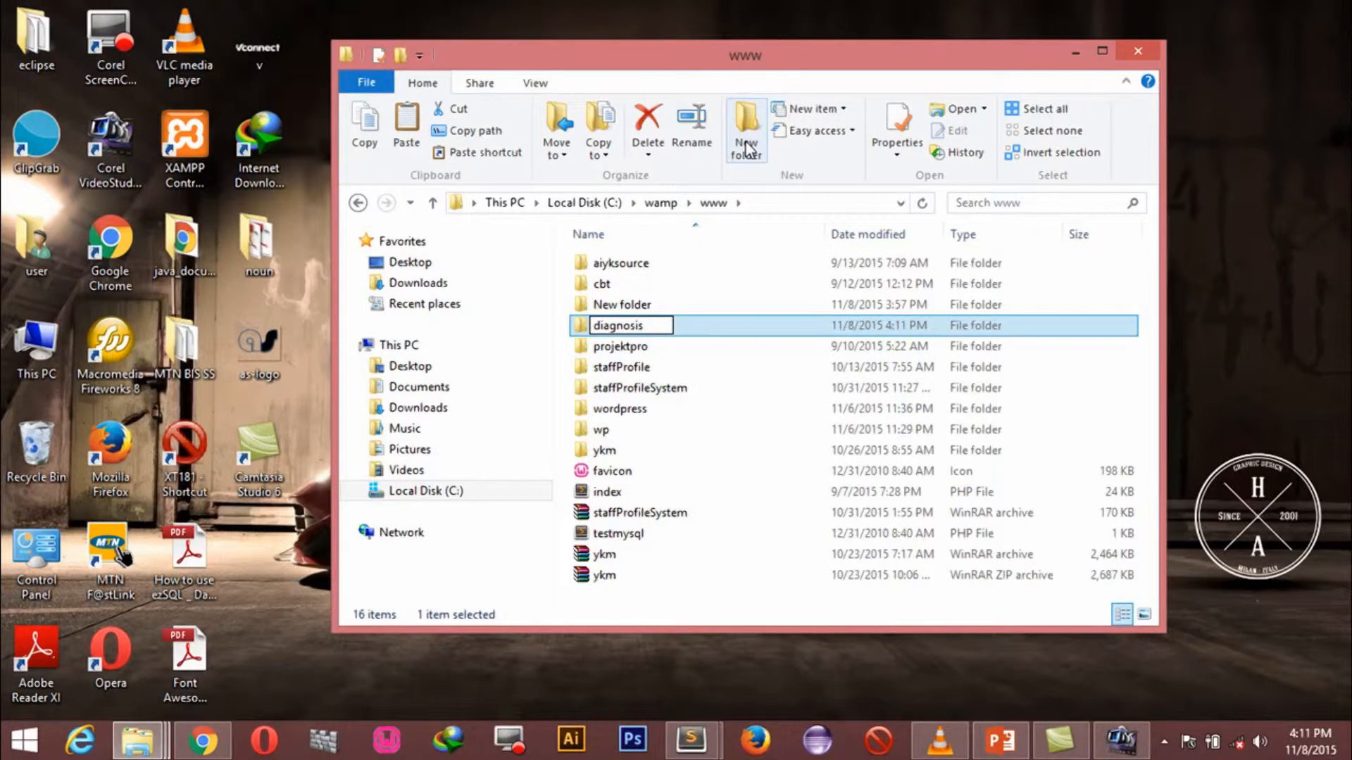
pyautogui.doubleClick(618, 326)
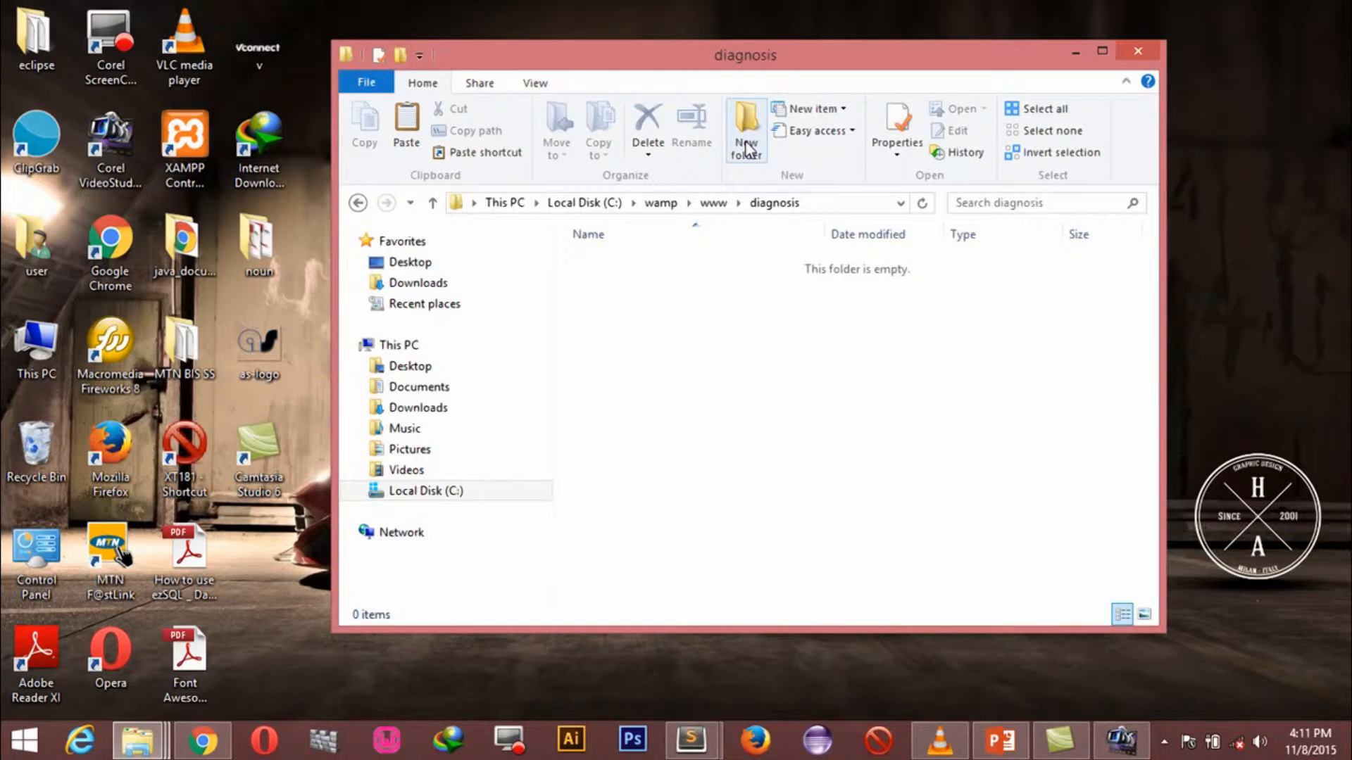
# Create three subfolders named core, css and images in diagnosis
pyautogui.click(745, 129)
pyautogui.write('core')
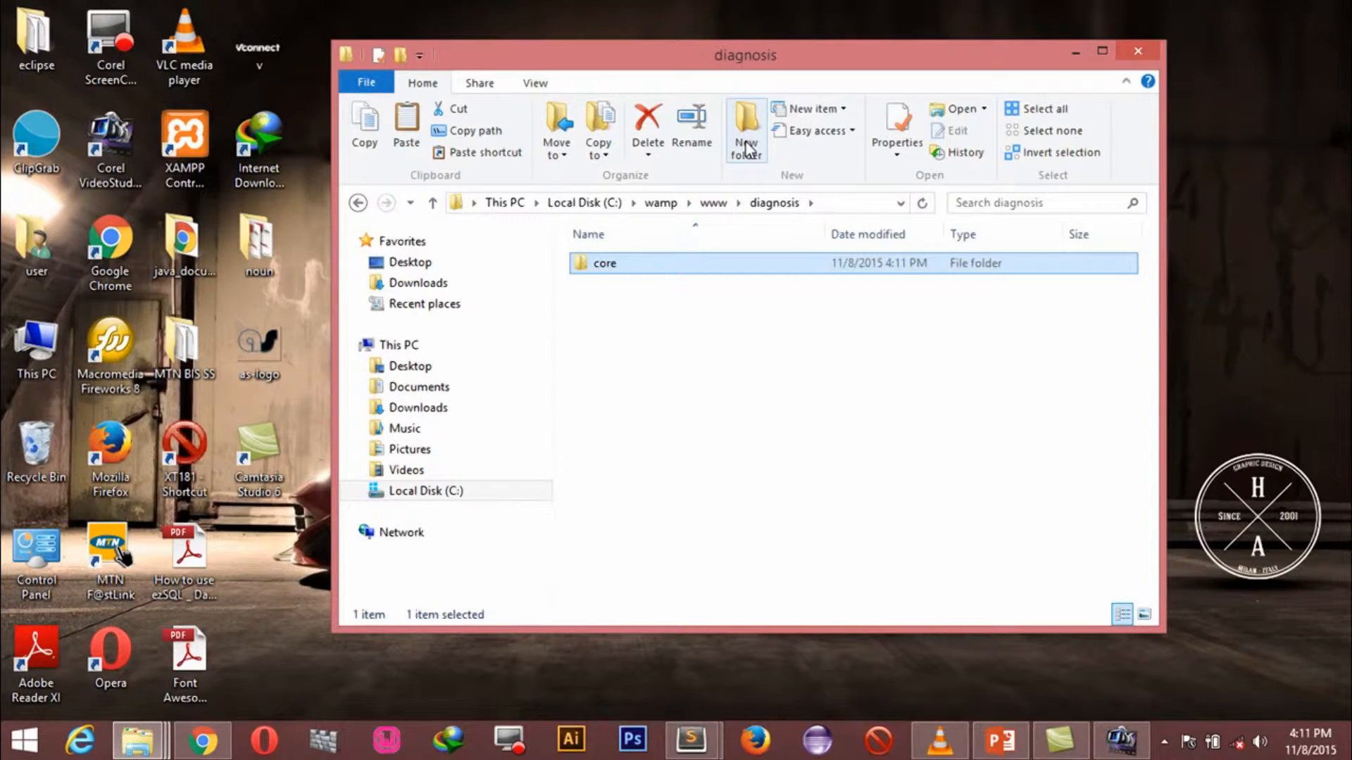
pyautogui.click(745, 126)
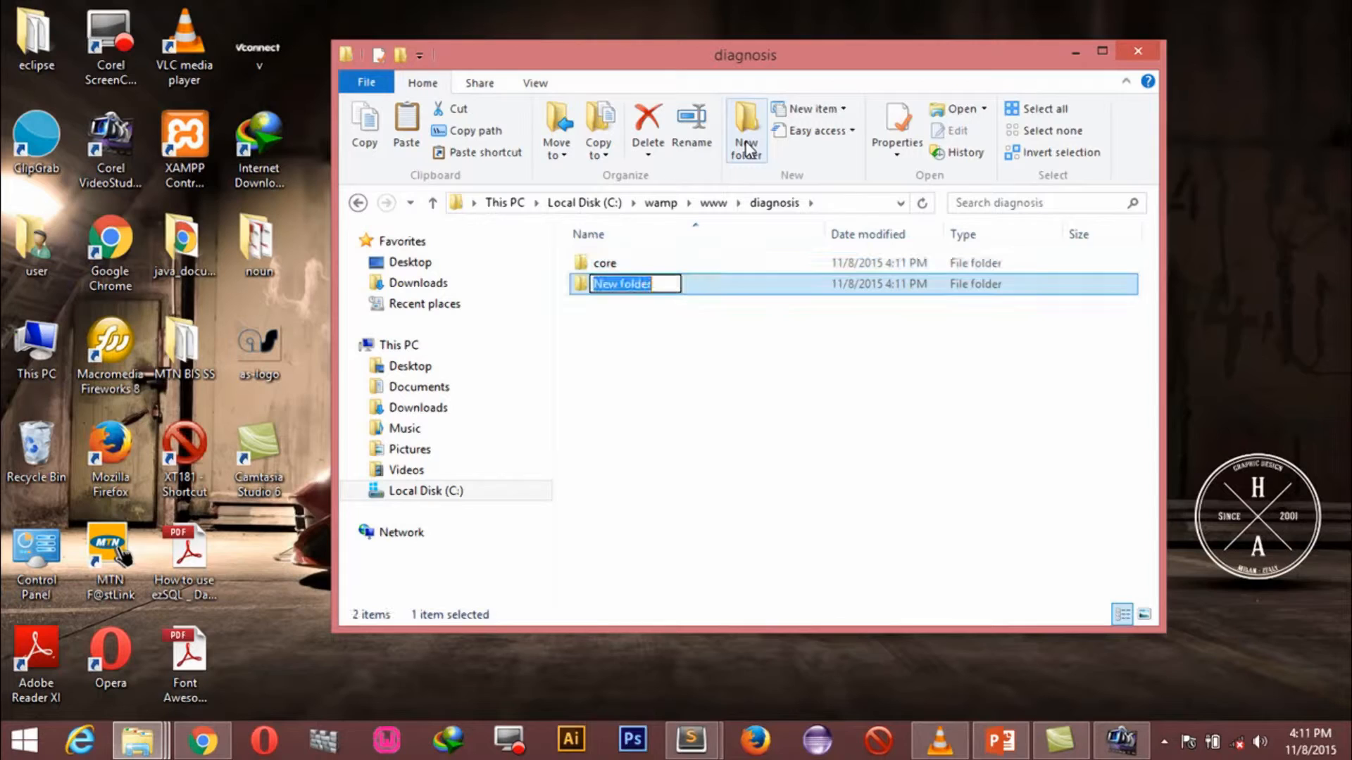
pyautogui.write('c')
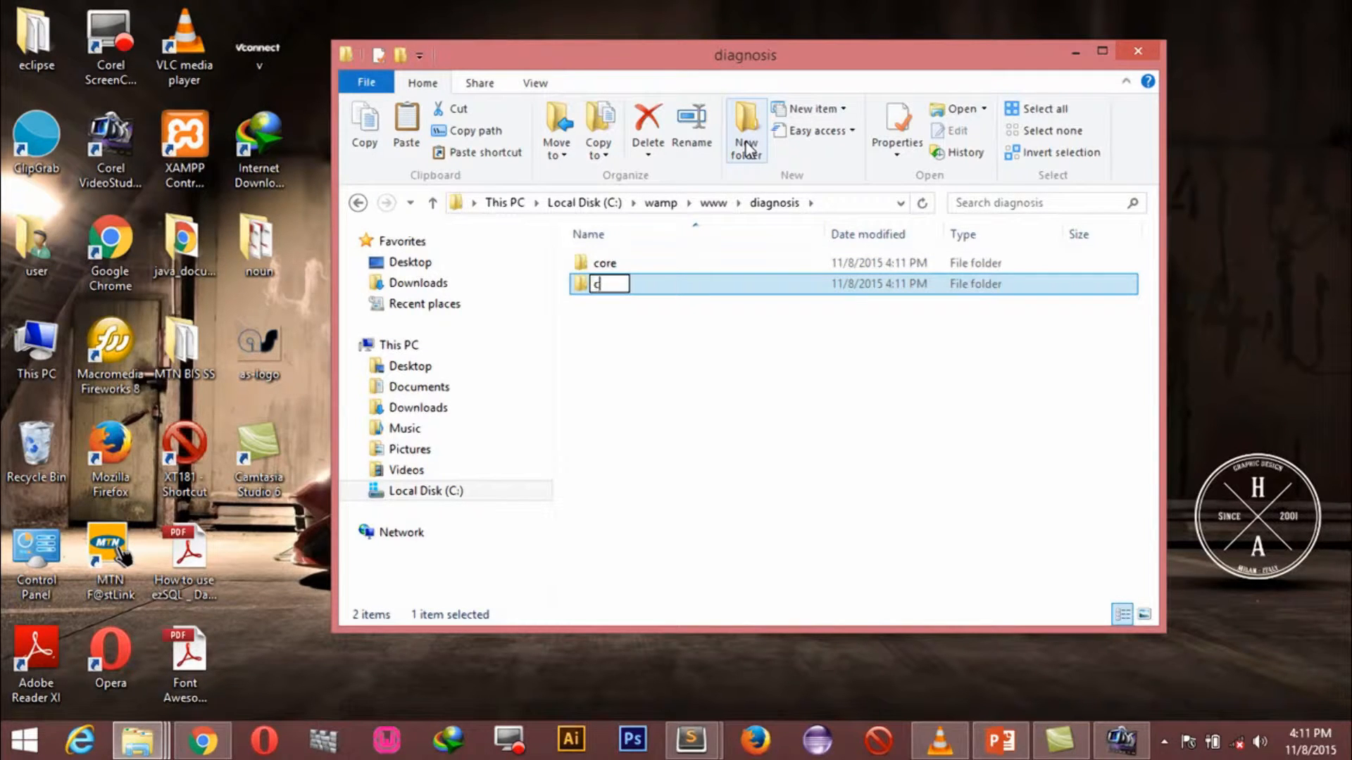
pyautogui.write('ss')
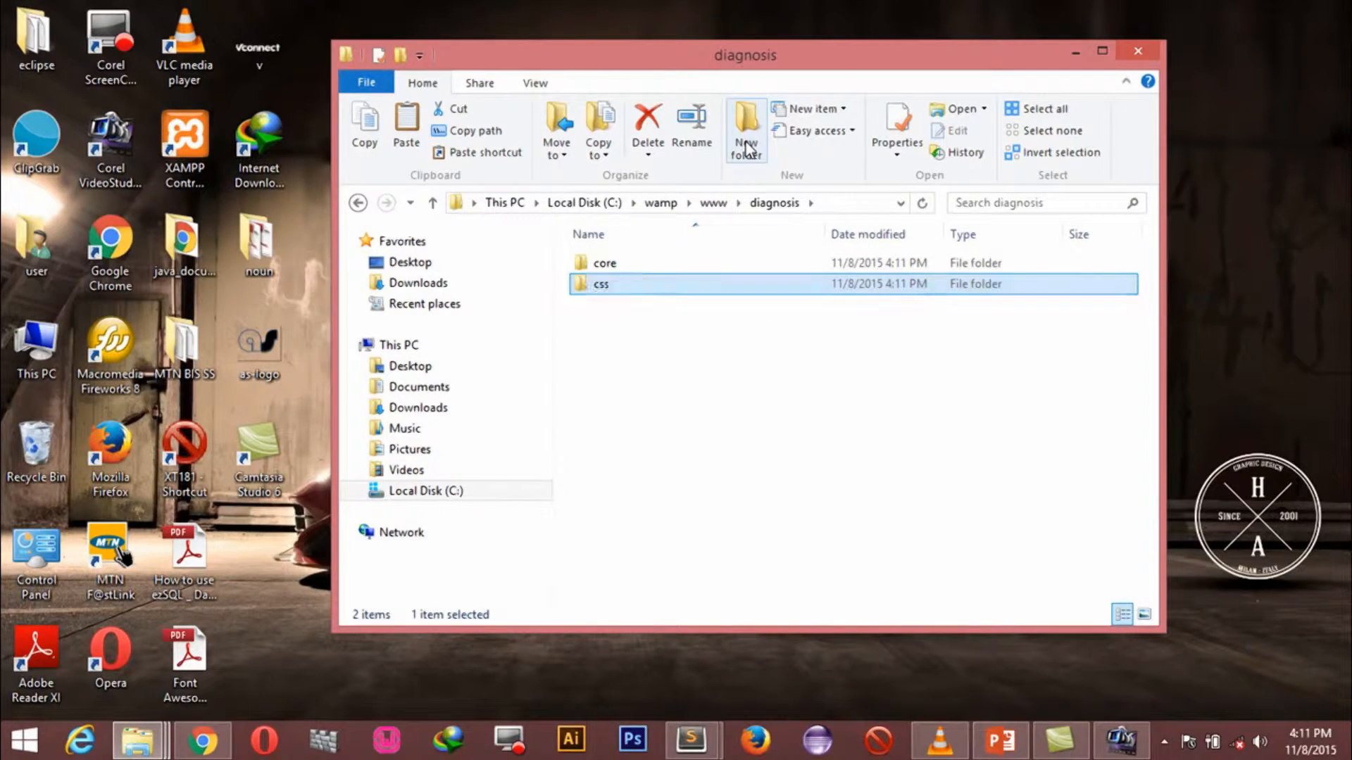
pyautogui.click(745, 130)
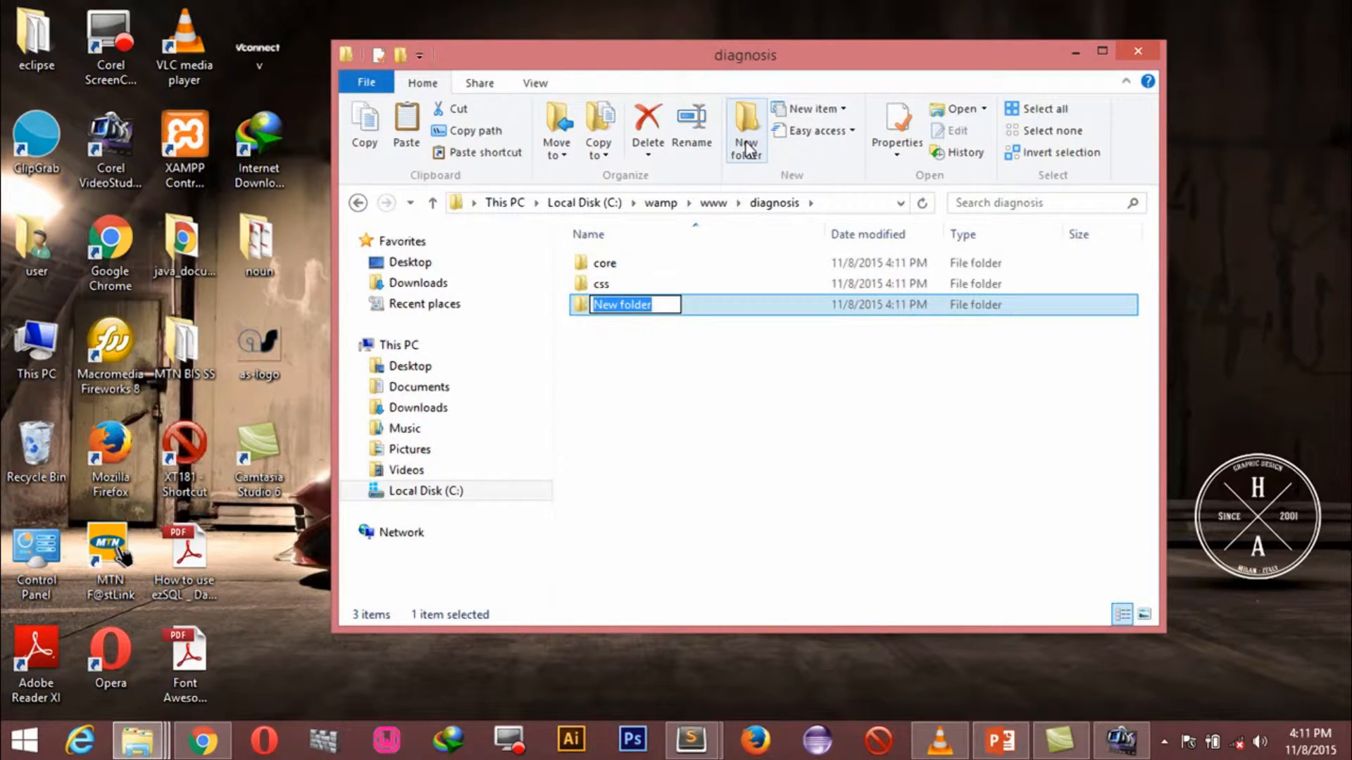
pyautogui.write('imag')
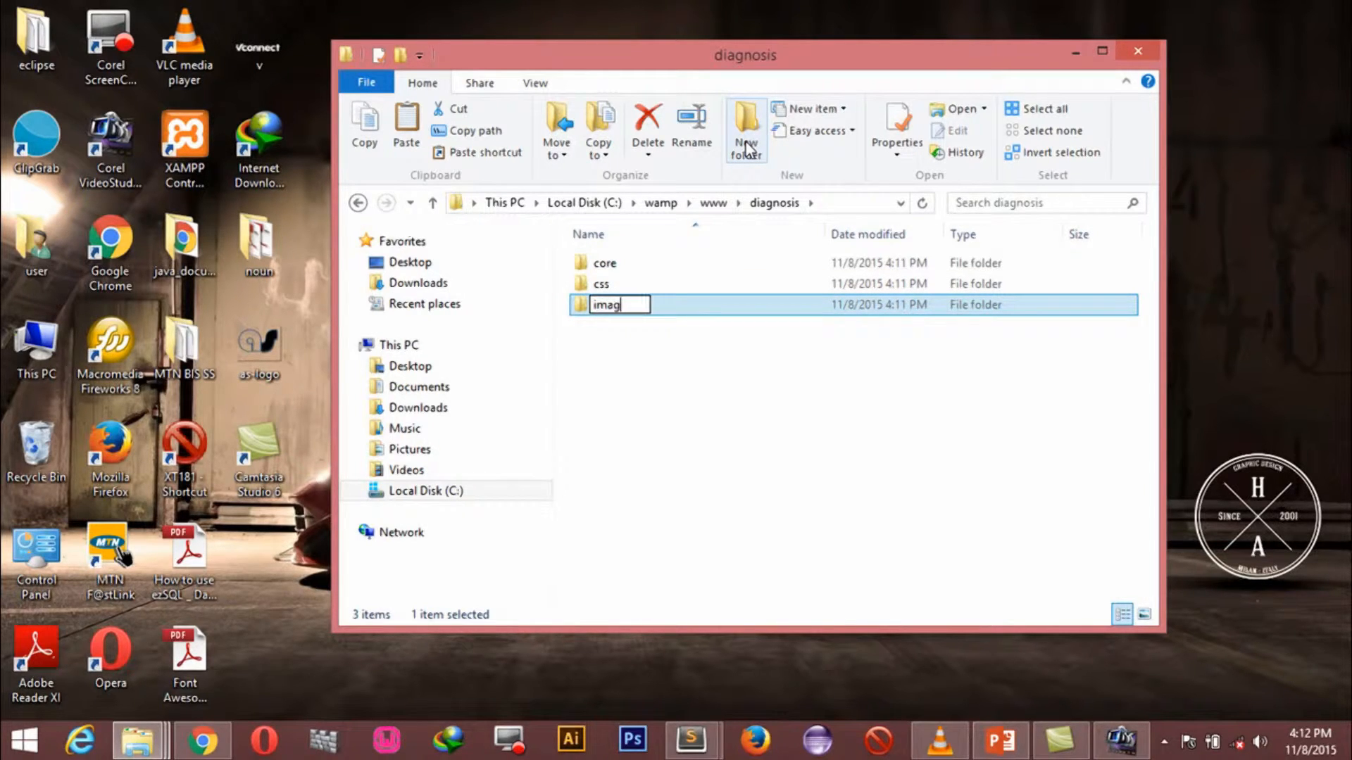
pyautogui.press('Return')
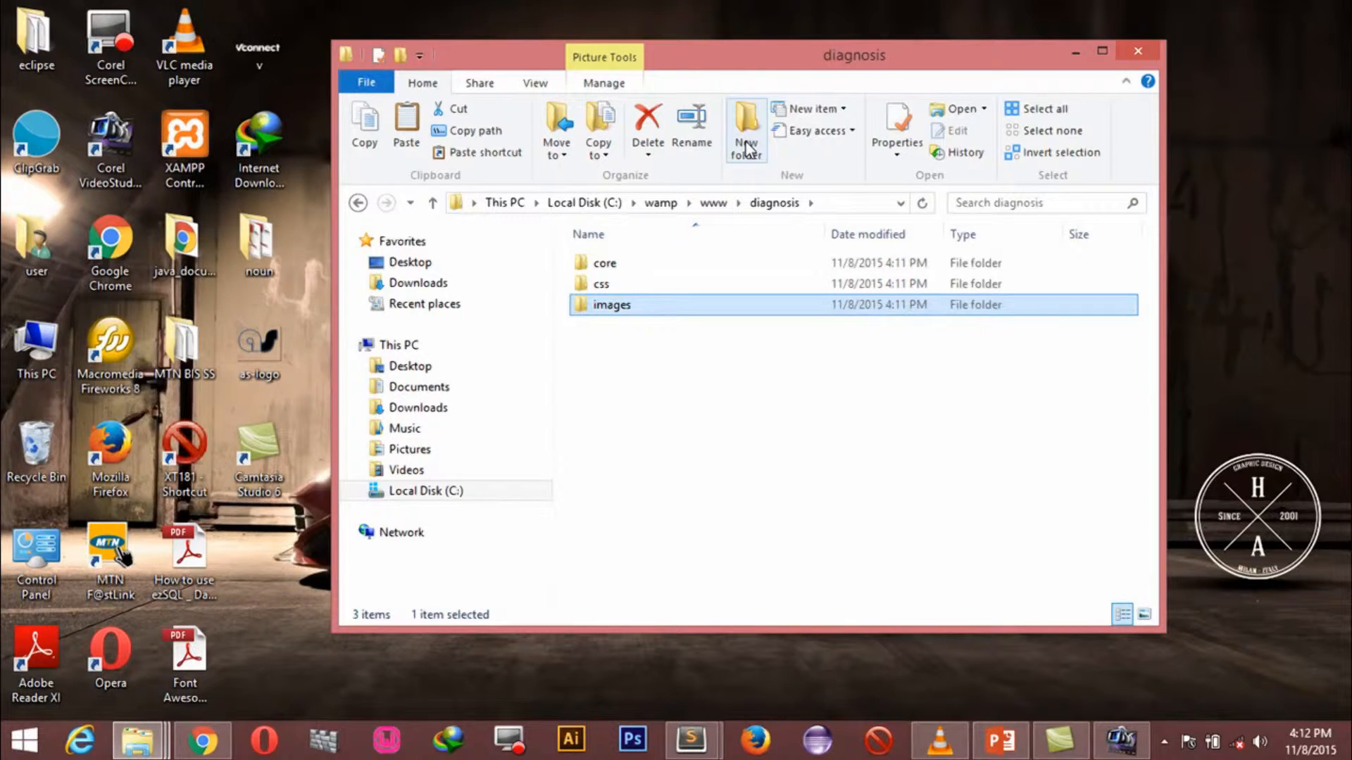
# Paste img1 to img4 and logo into the images folder
pyautogui.doubleClick(611, 304)
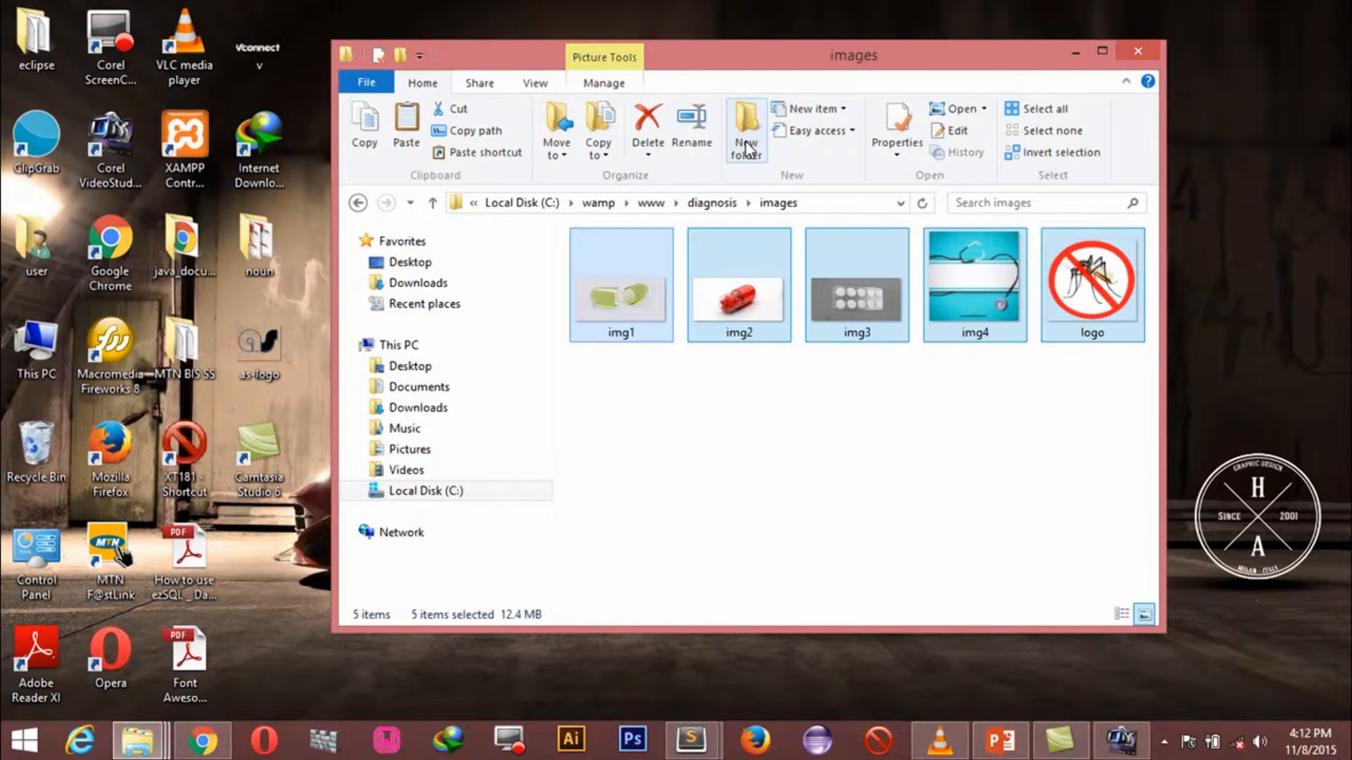
pyautogui.moveTo(646, 388)
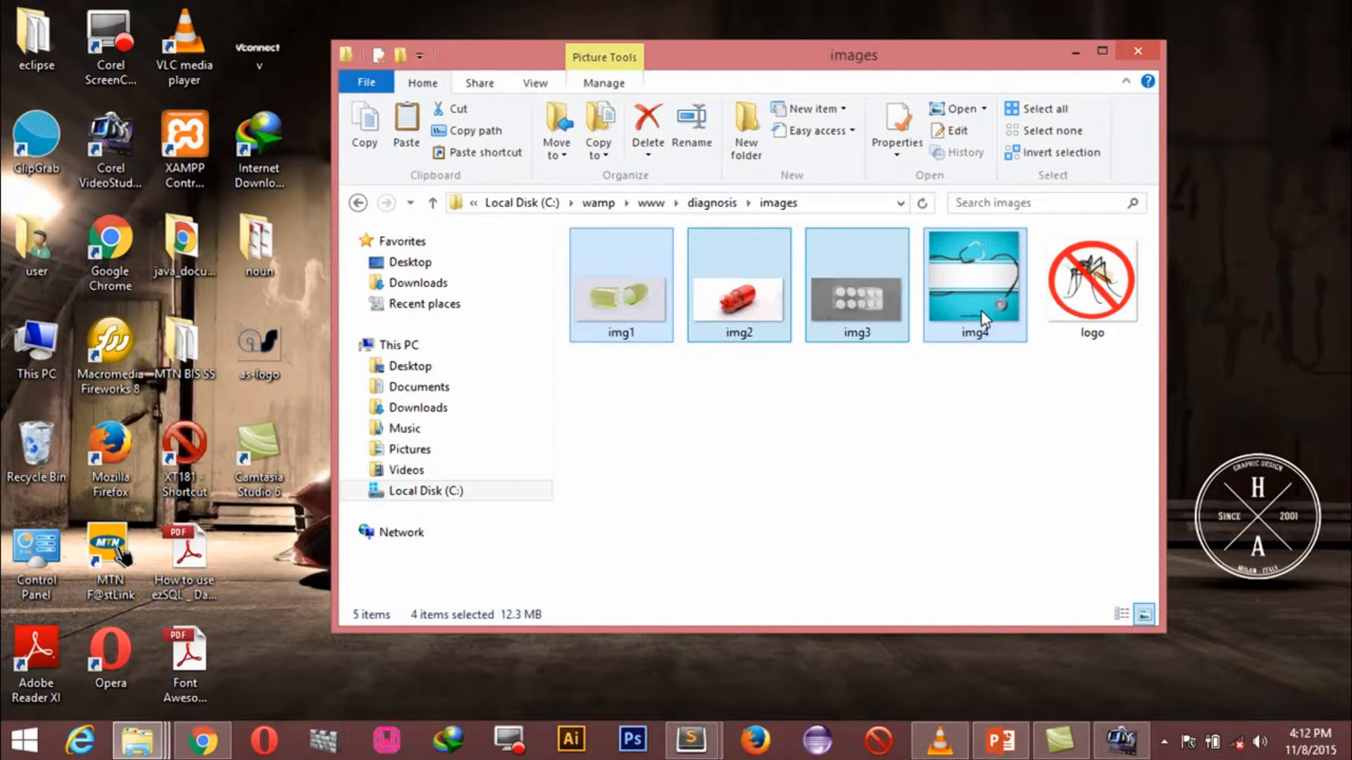
pyautogui.moveTo(988, 396)
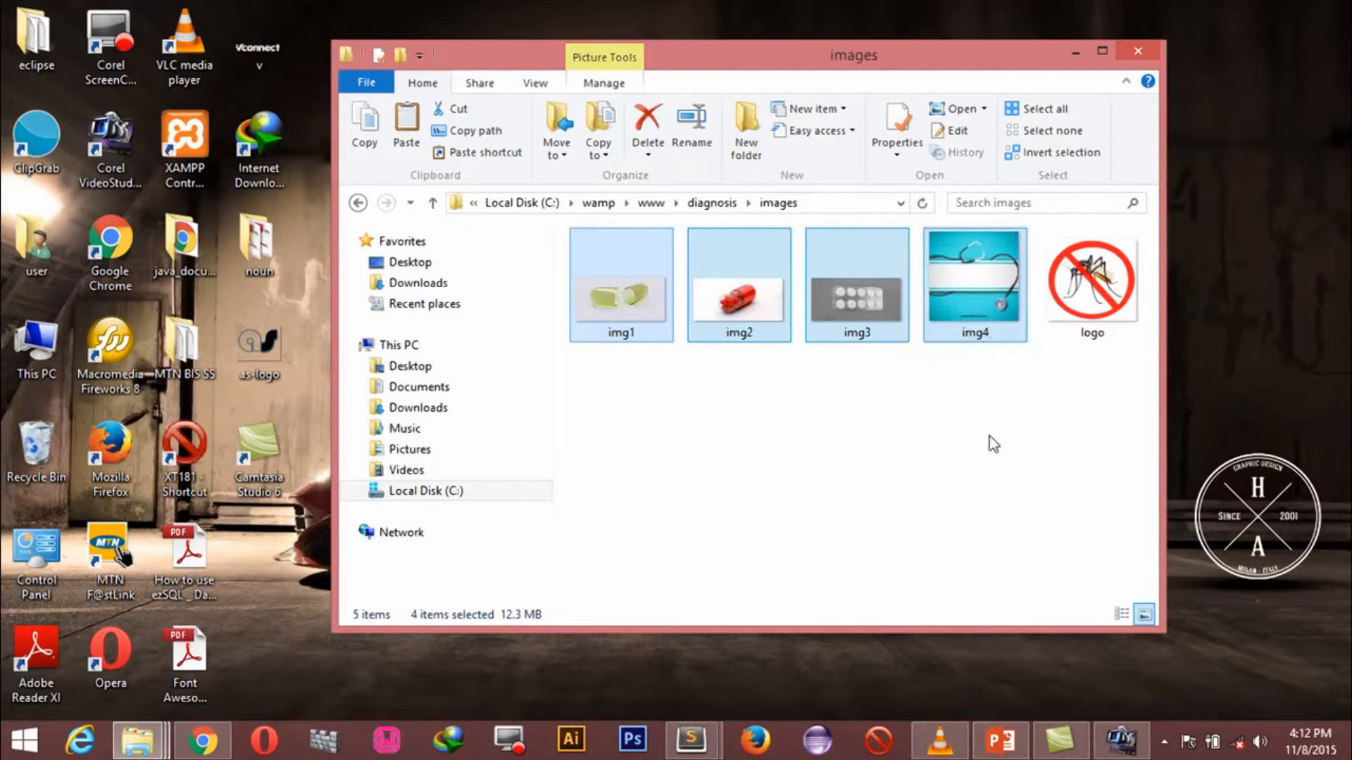
pyautogui.moveTo(1039, 408)
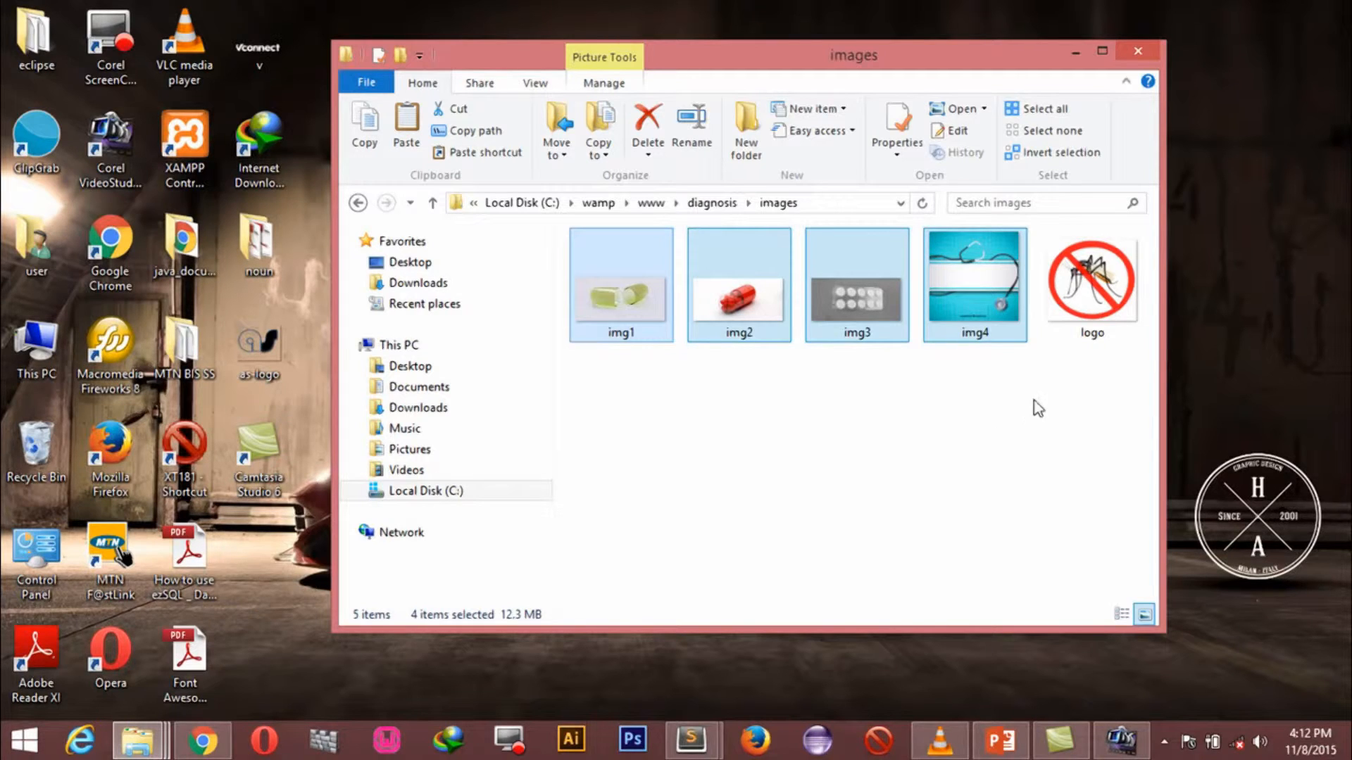
pyautogui.click(1091, 280)
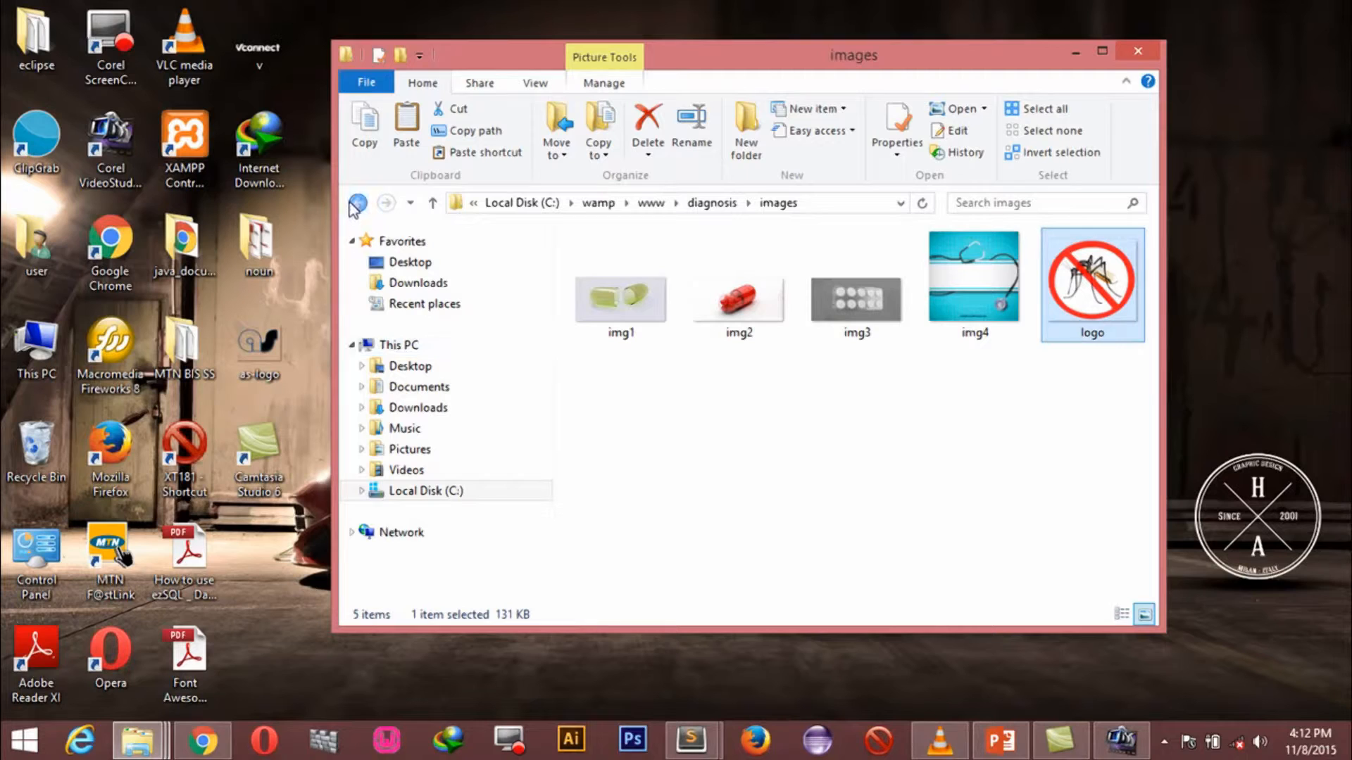
# Go back to diagnosis and create js and sql subfolders
pyautogui.click(356, 203)
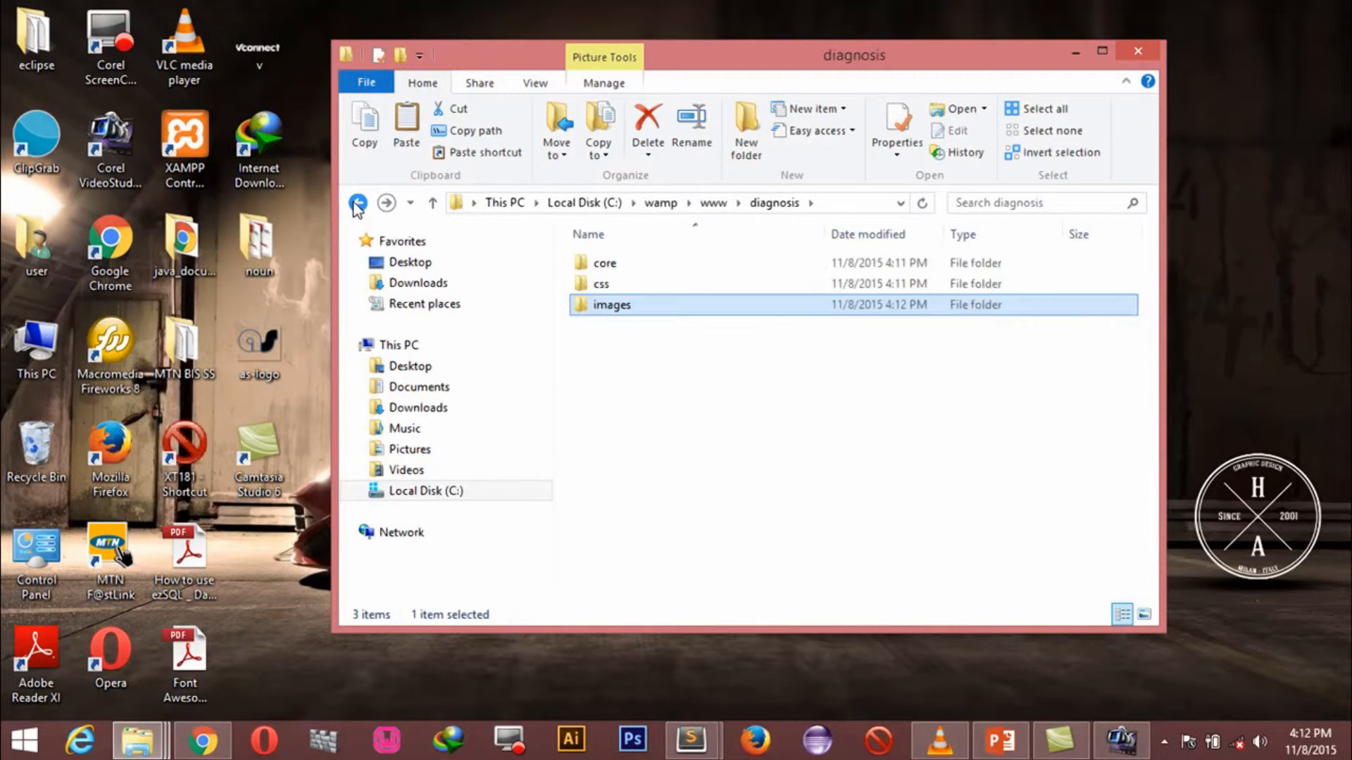
pyautogui.click(745, 129)
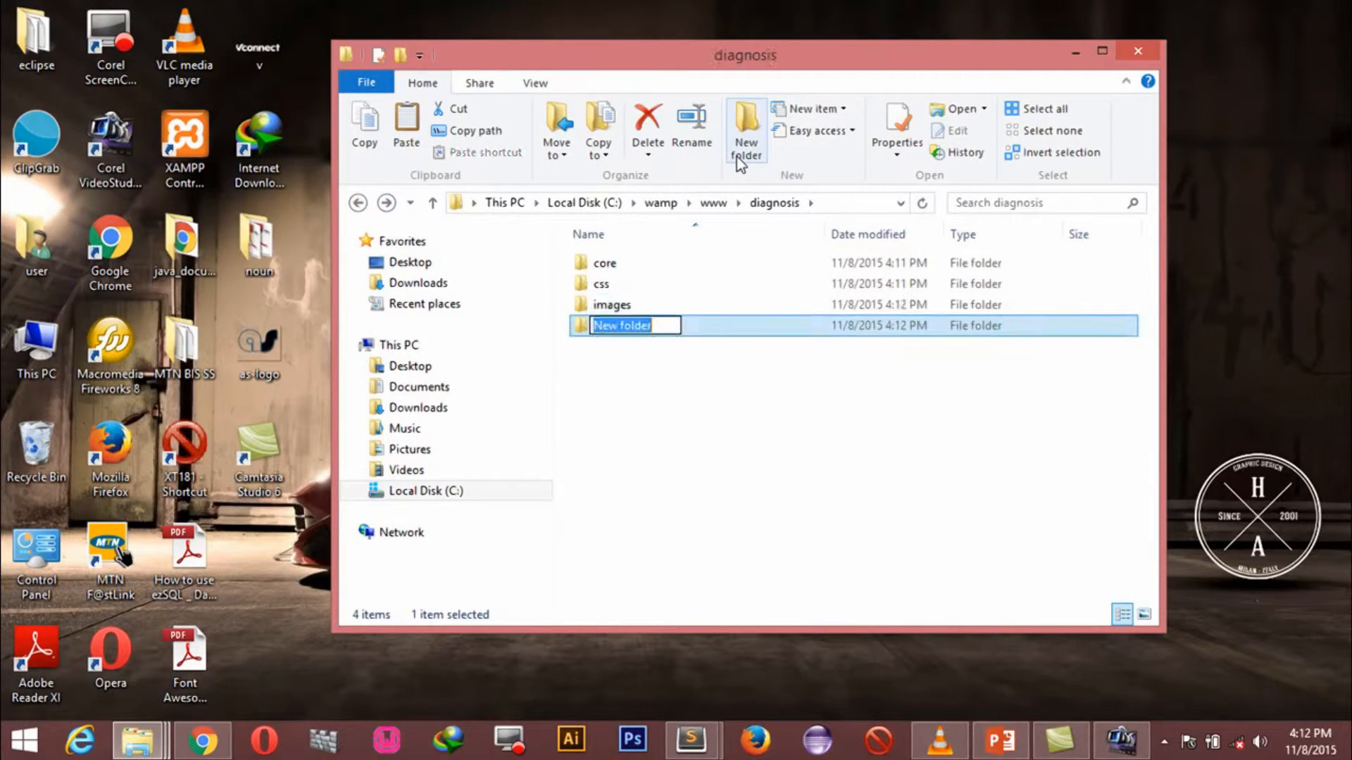
pyautogui.write('js')
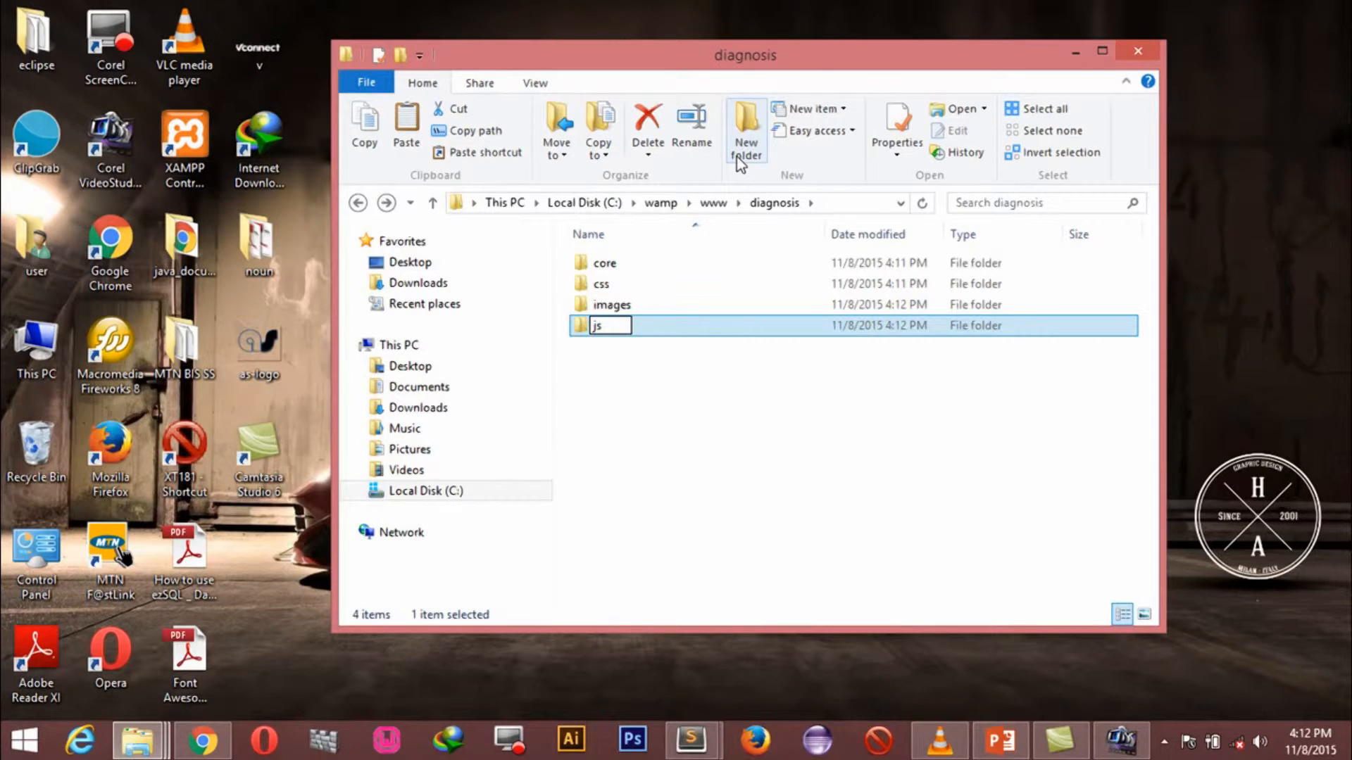
pyautogui.press('Return')
pyautogui.write('sq')
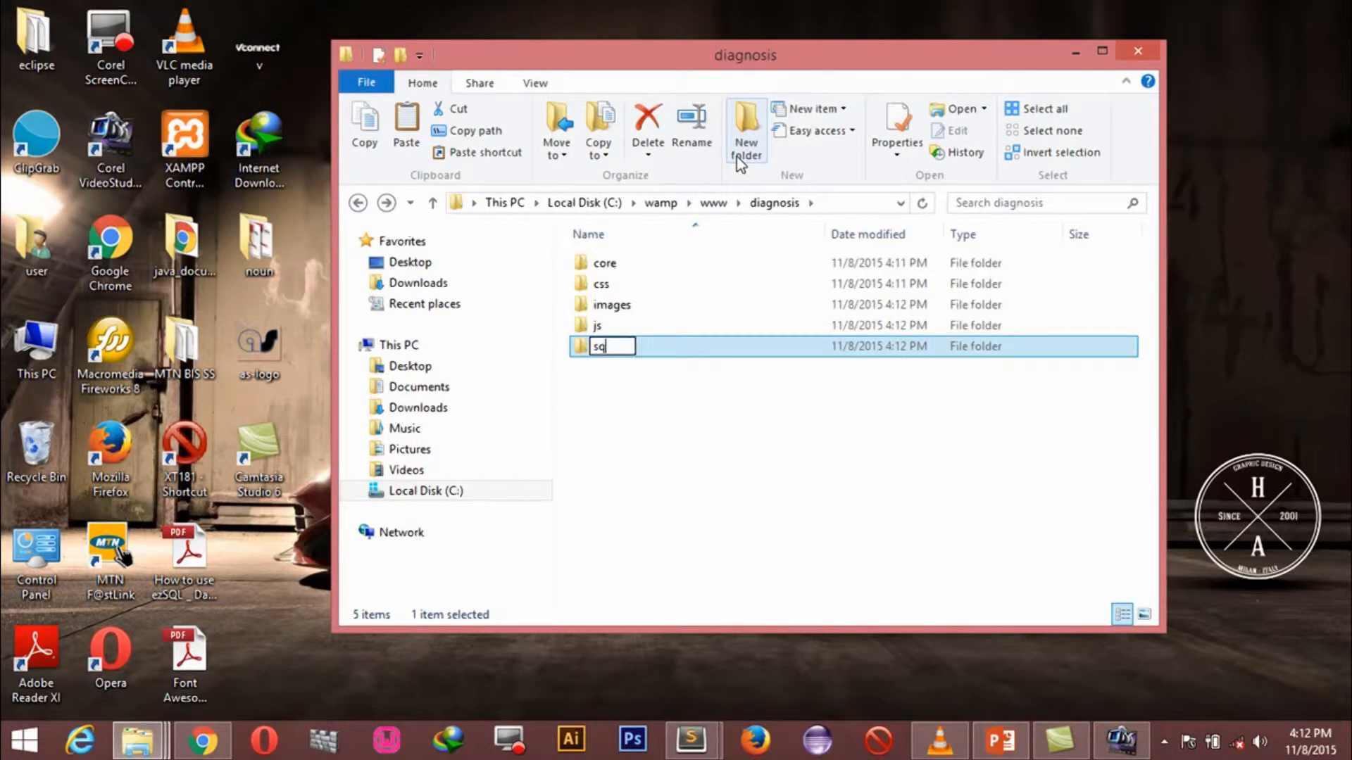
pyautogui.write('l')
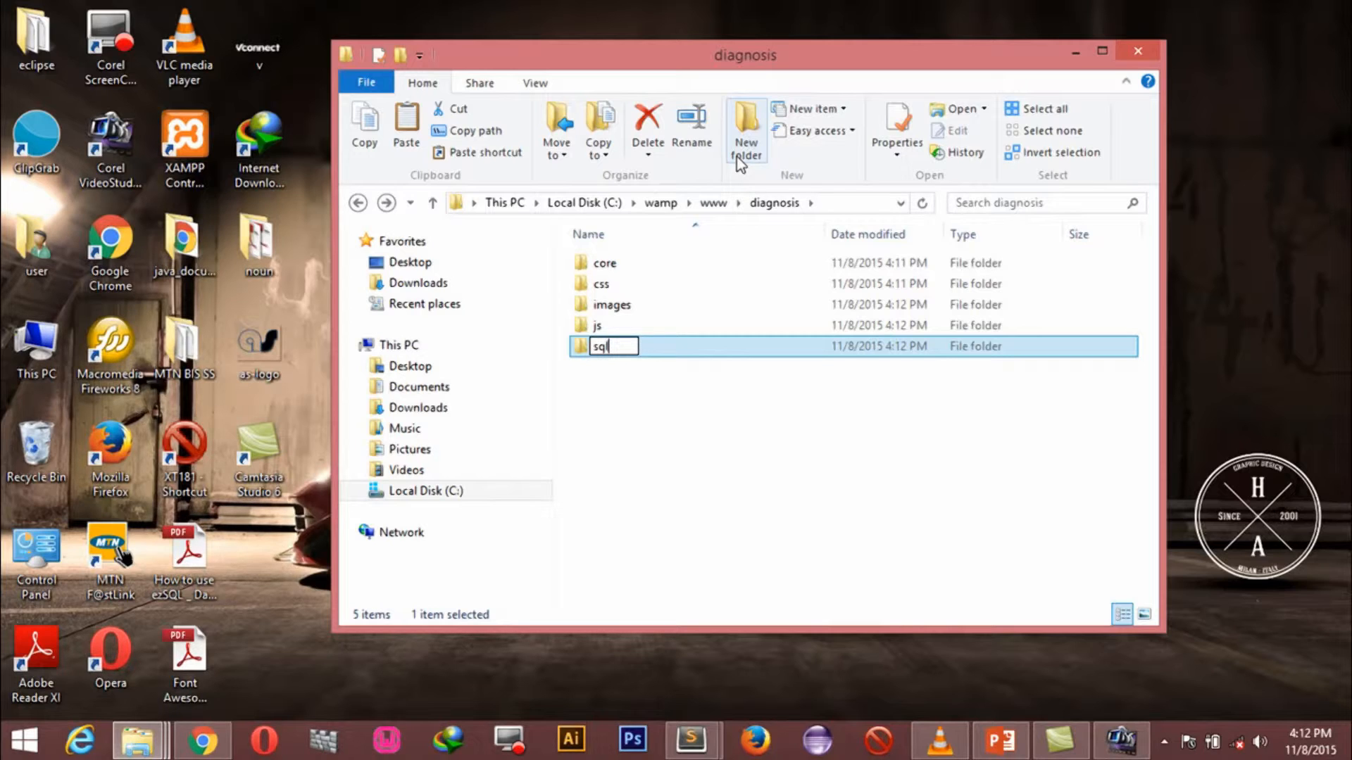
pyautogui.press('Return')
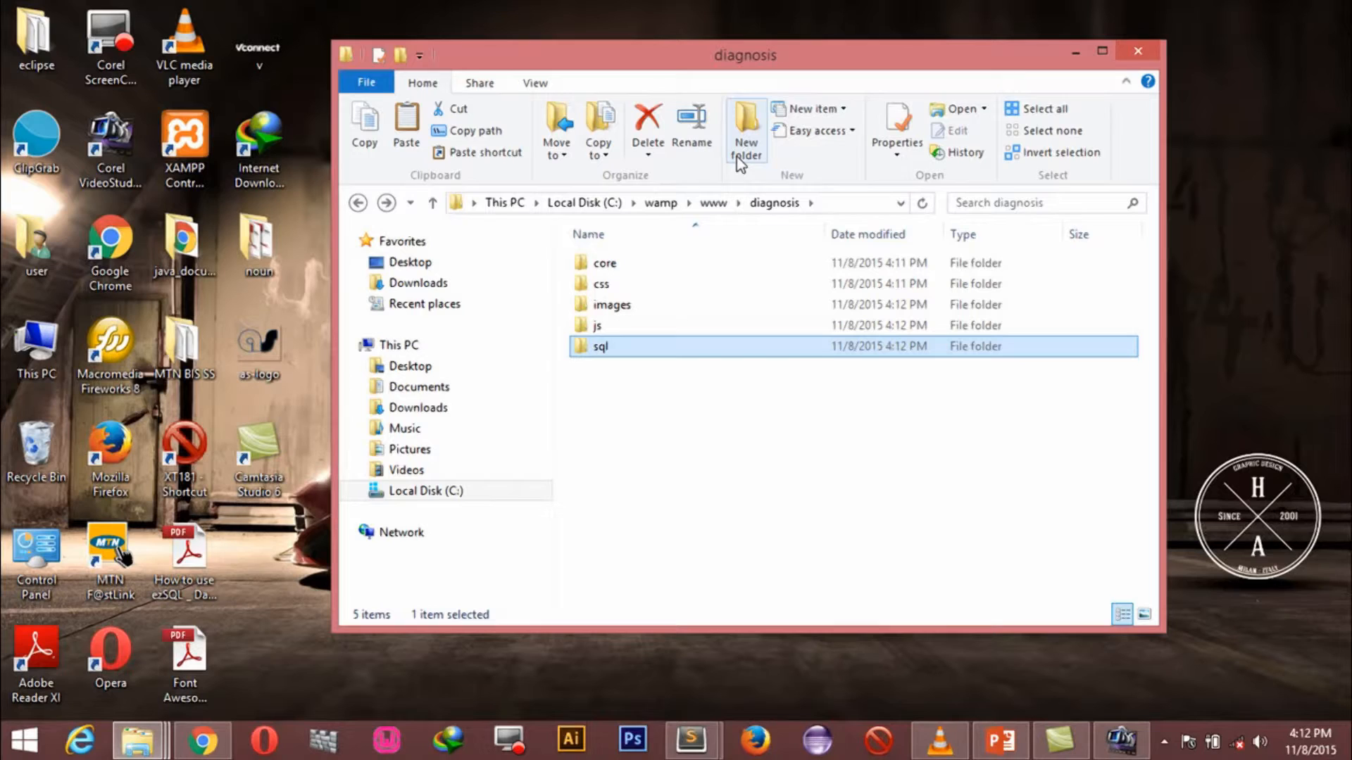